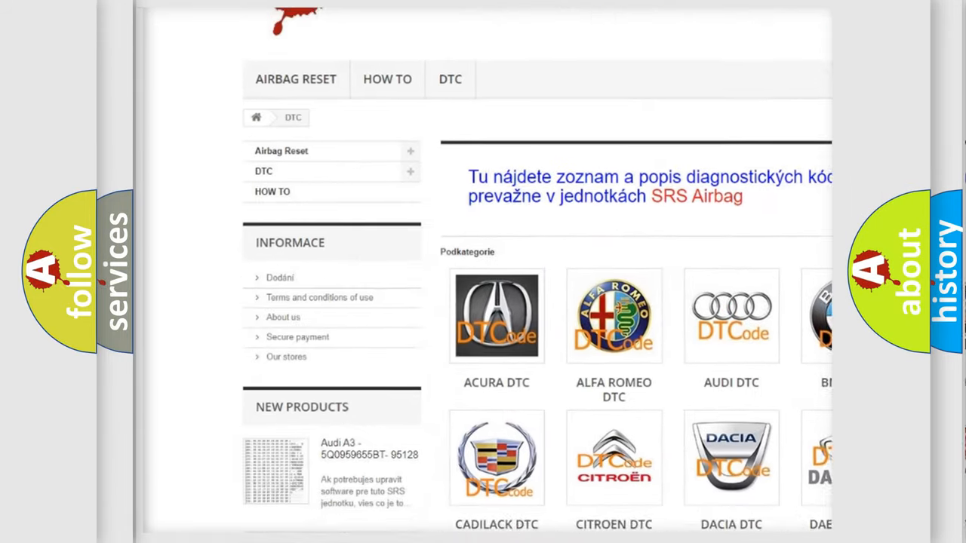
scroll("down", 3)
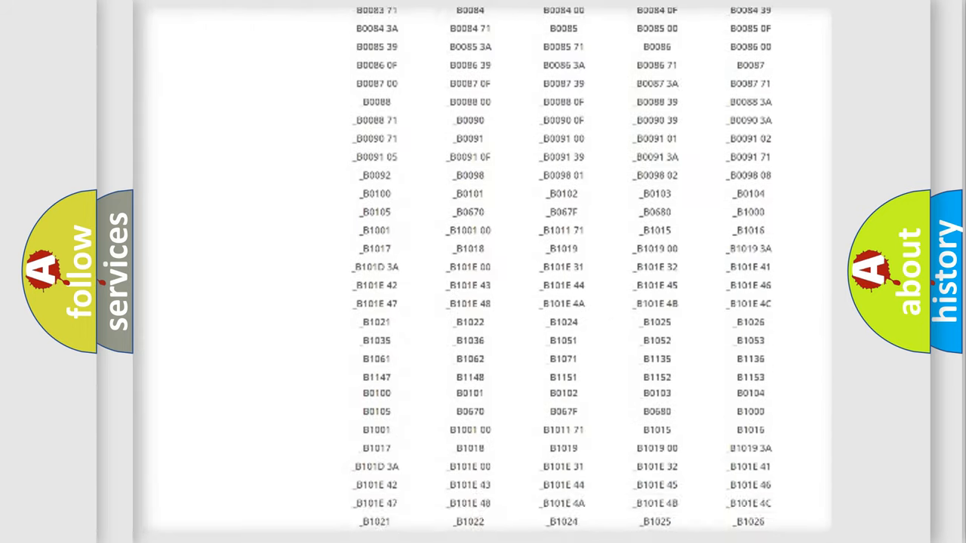
scroll("down", 3)
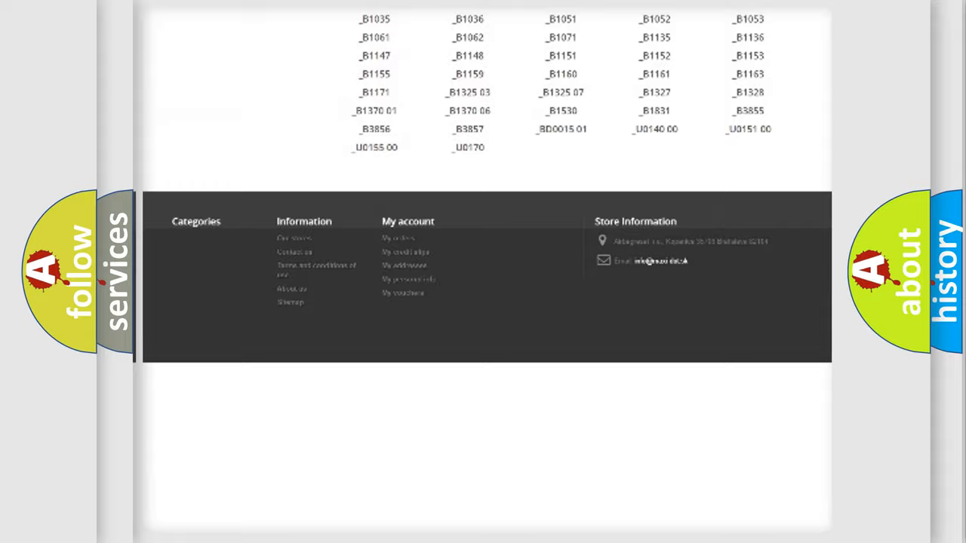
scroll("up", 3)
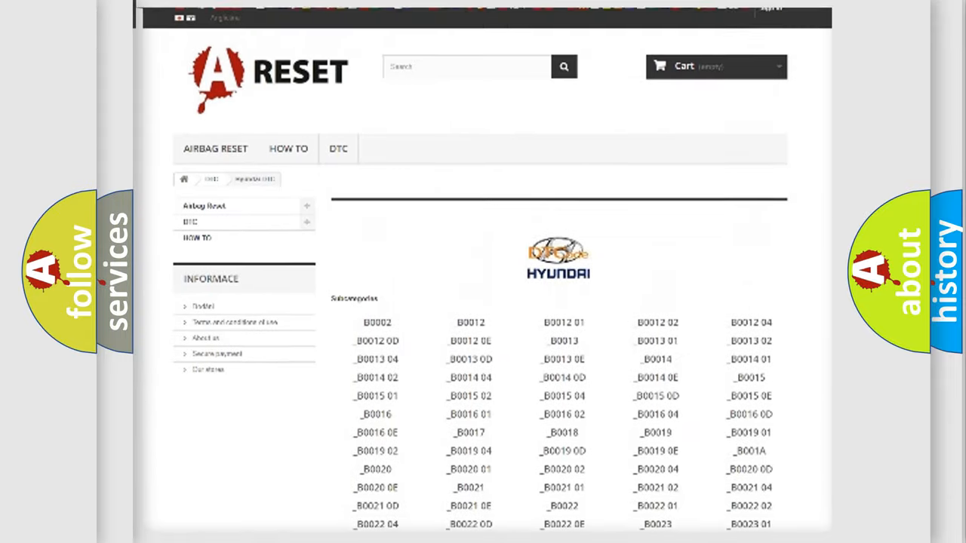